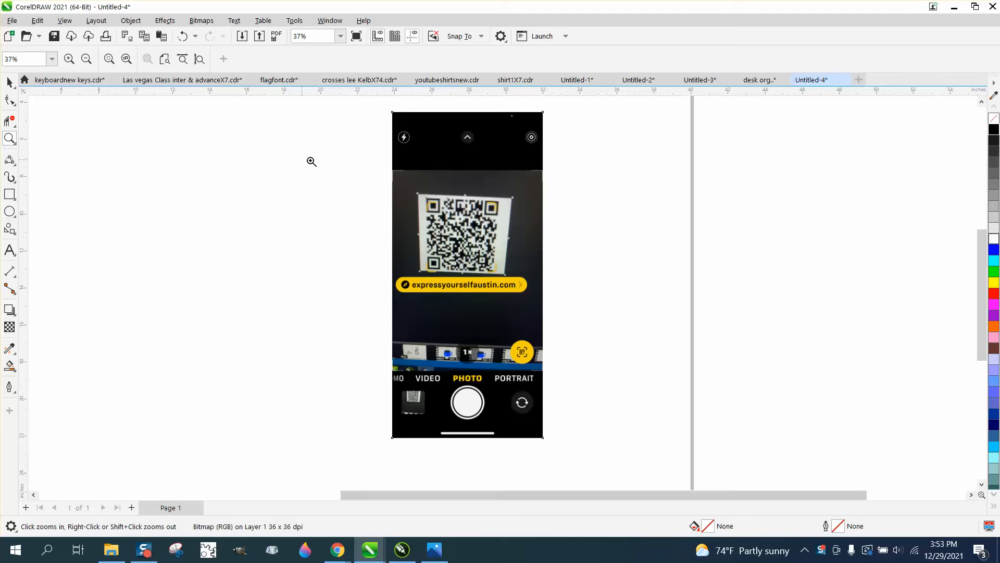
pyautogui.moveTo(492, 218)
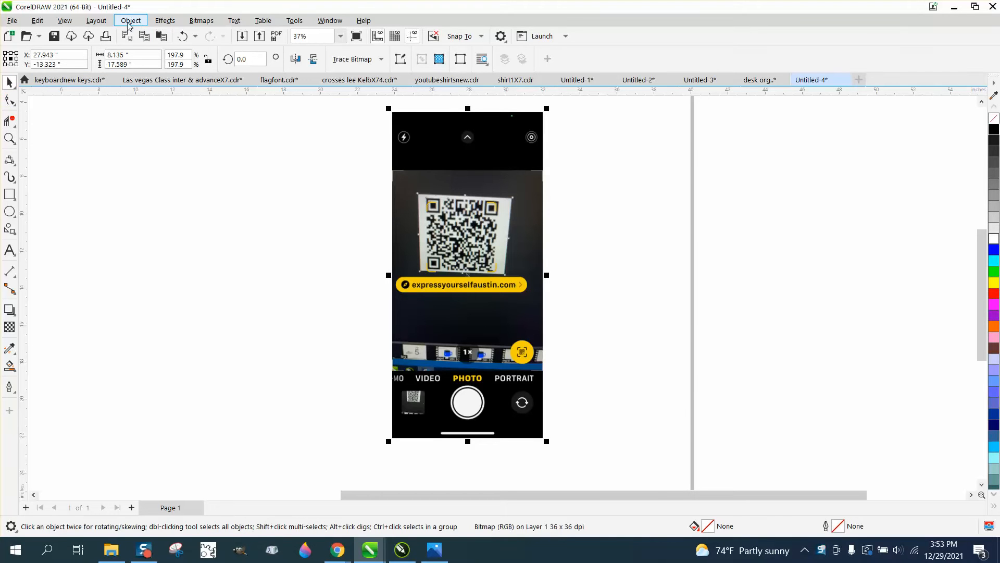
pyautogui.moveTo(131, 21)
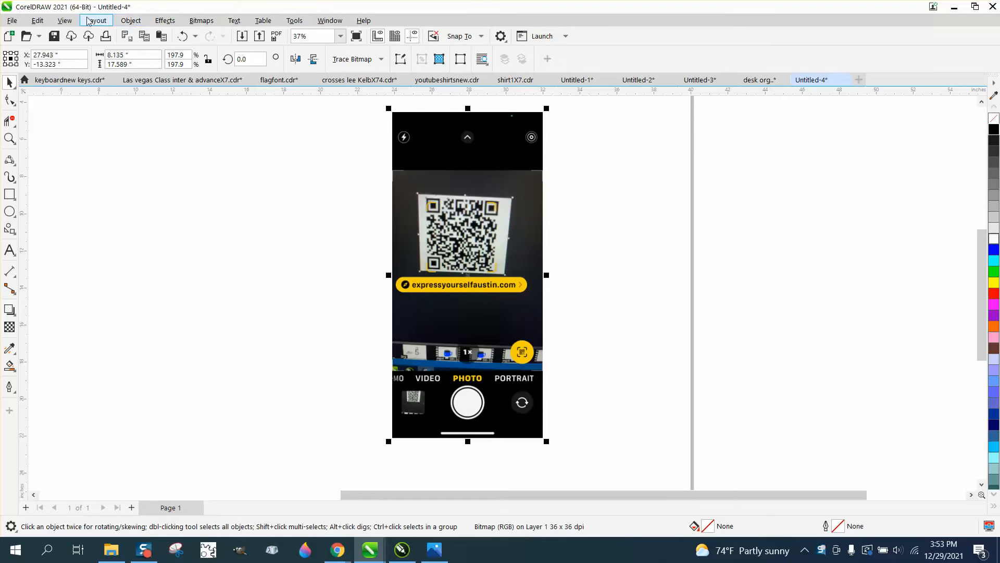
# Insert a default QR code onto the page via Object > Insert > QR Code
pyautogui.click(131, 21)
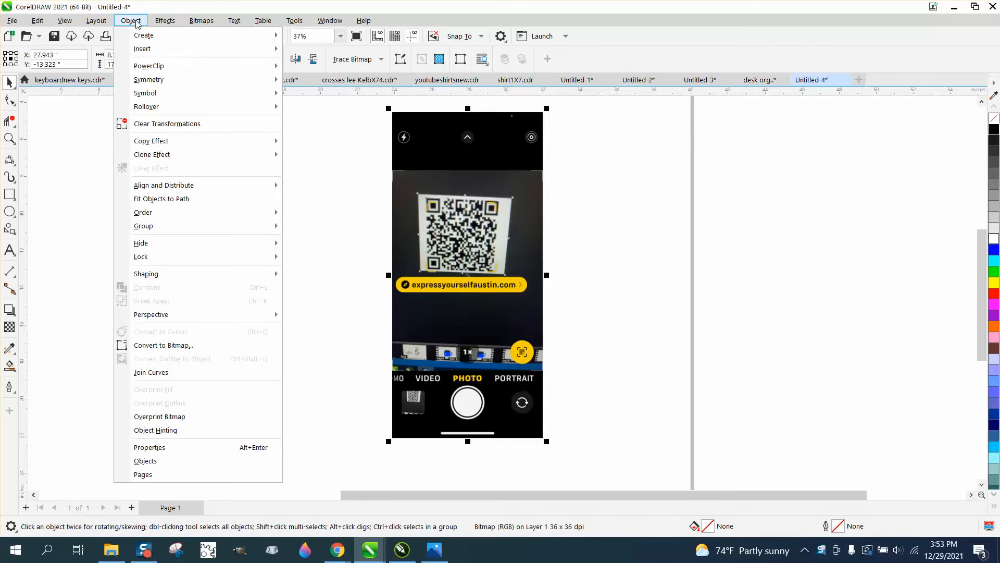
pyautogui.moveTo(144, 35)
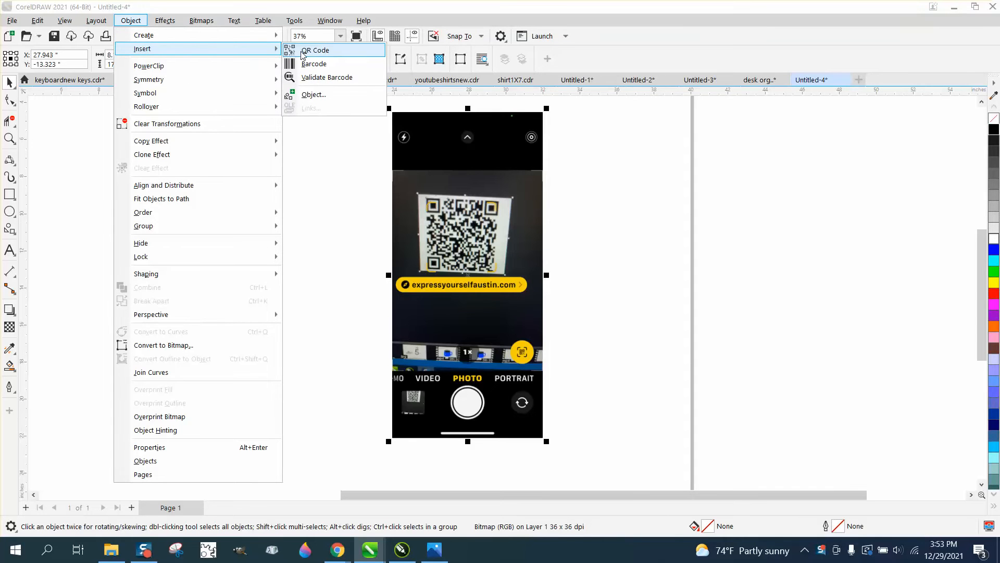
pyautogui.click(314, 50)
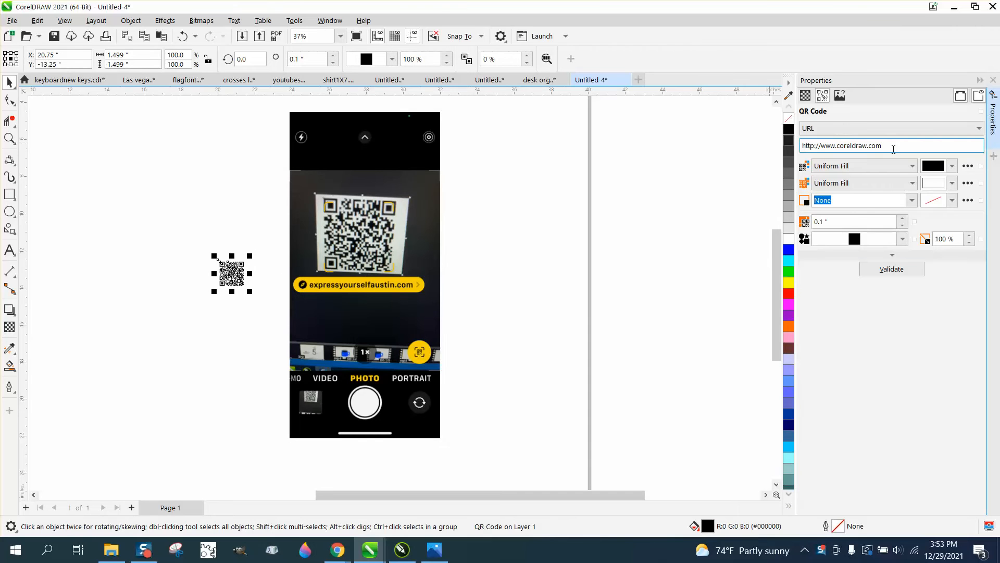
pyautogui.moveTo(249, 258)
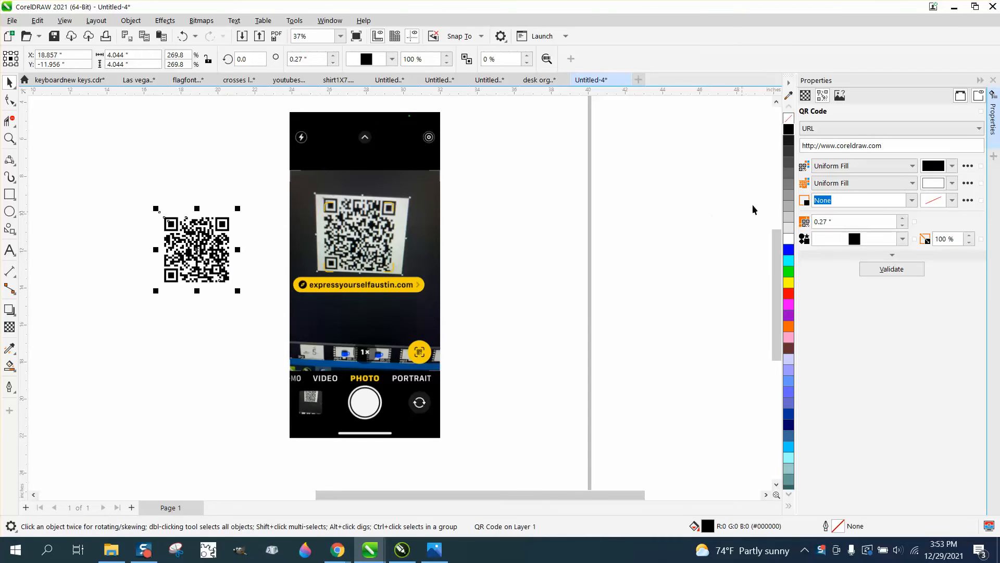
# Change the QR code's URL to expressyourselfaustin.com in the Properties docker
pyautogui.click(887, 145)
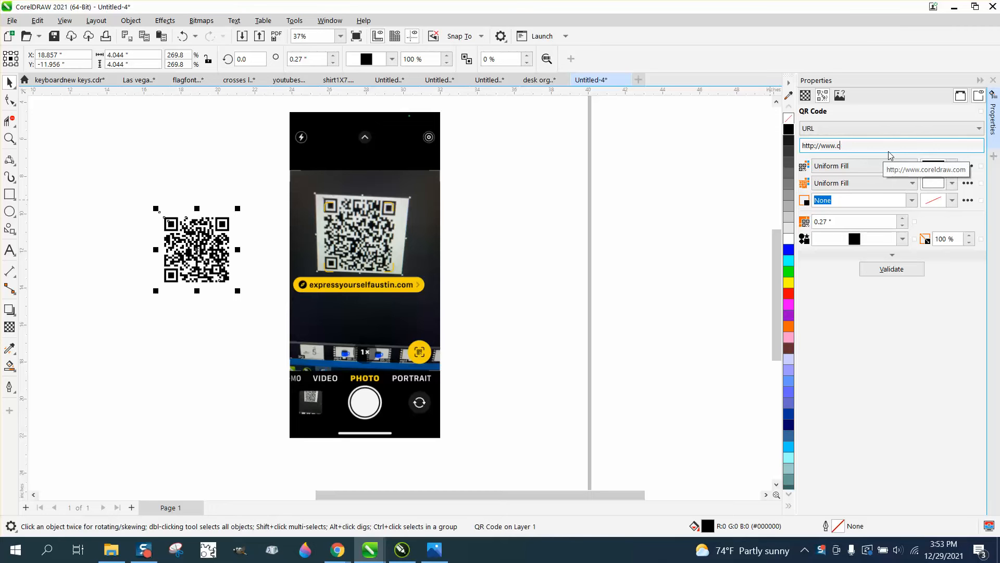
pyautogui.write('expressy')
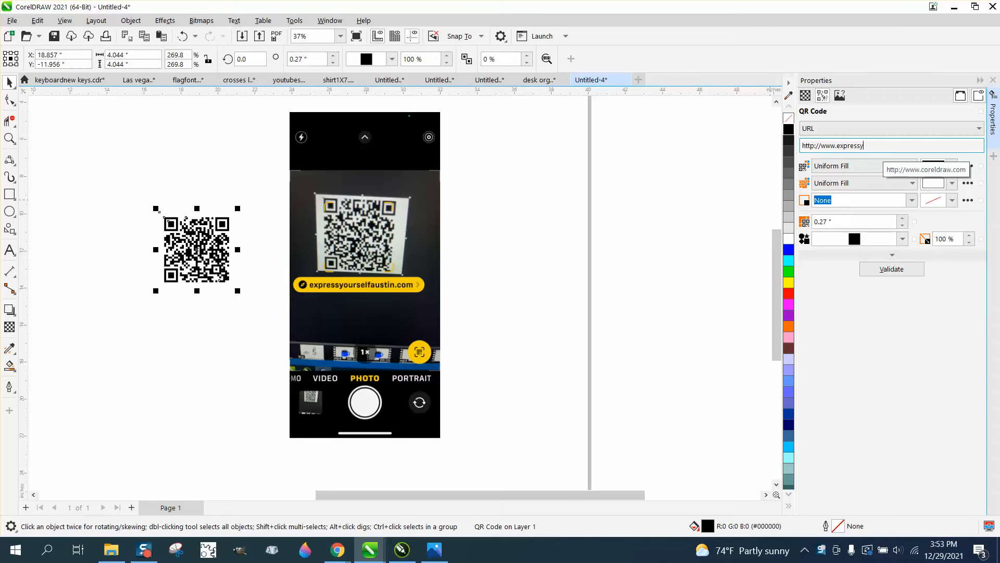
pyautogui.write('oursel')
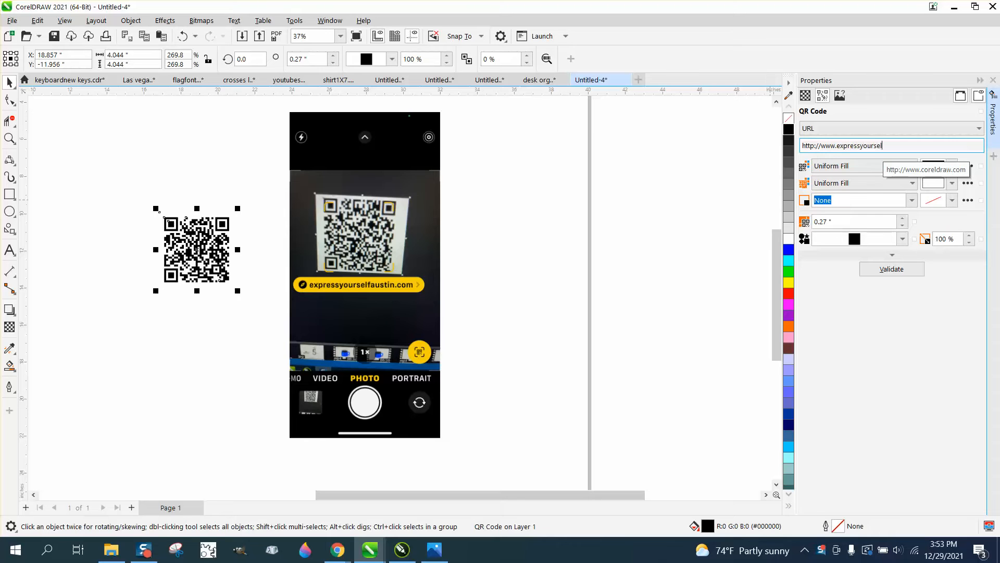
pyautogui.write('austin')
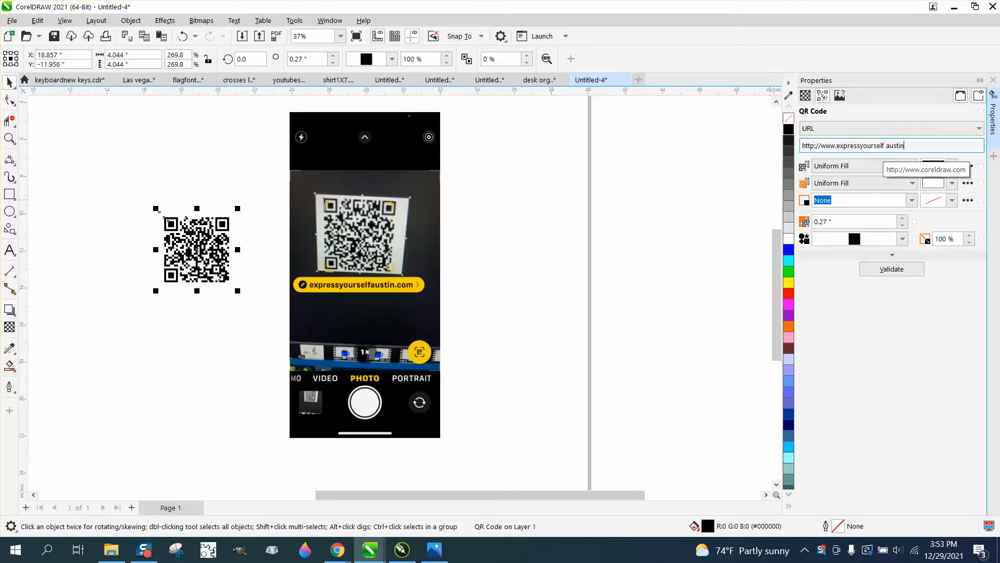
pyautogui.write('.com')
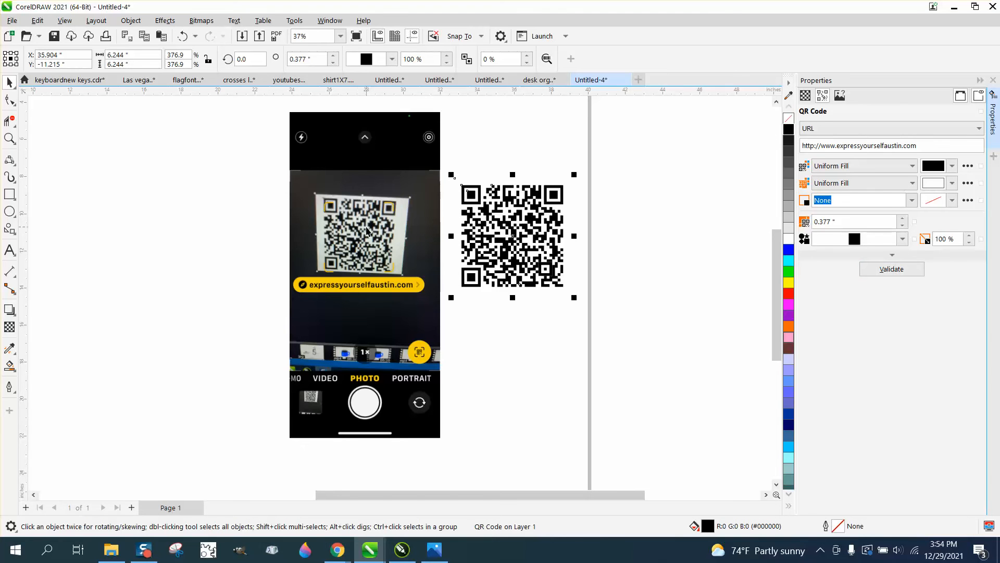
pyautogui.moveTo(348, 297)
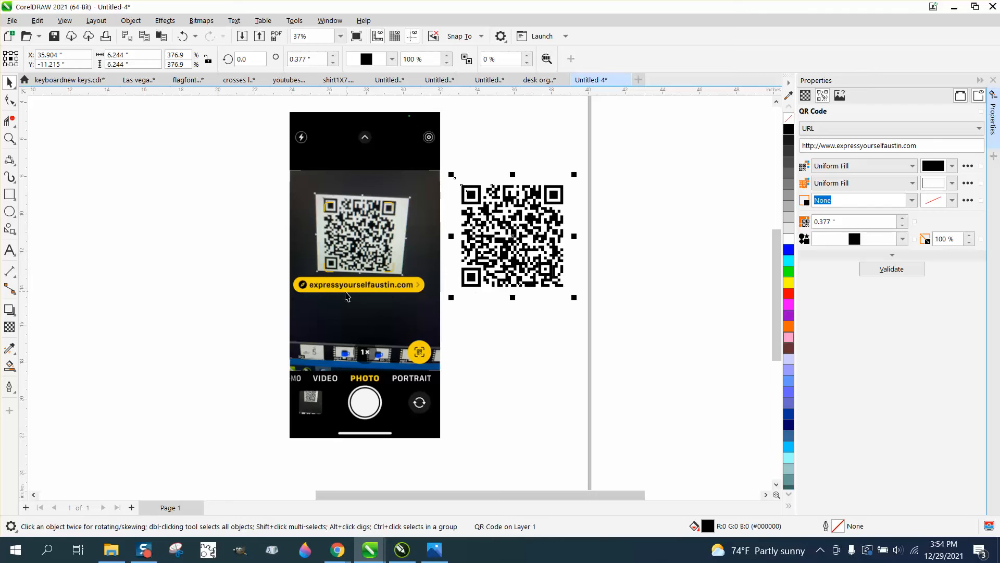
pyautogui.moveTo(403, 254)
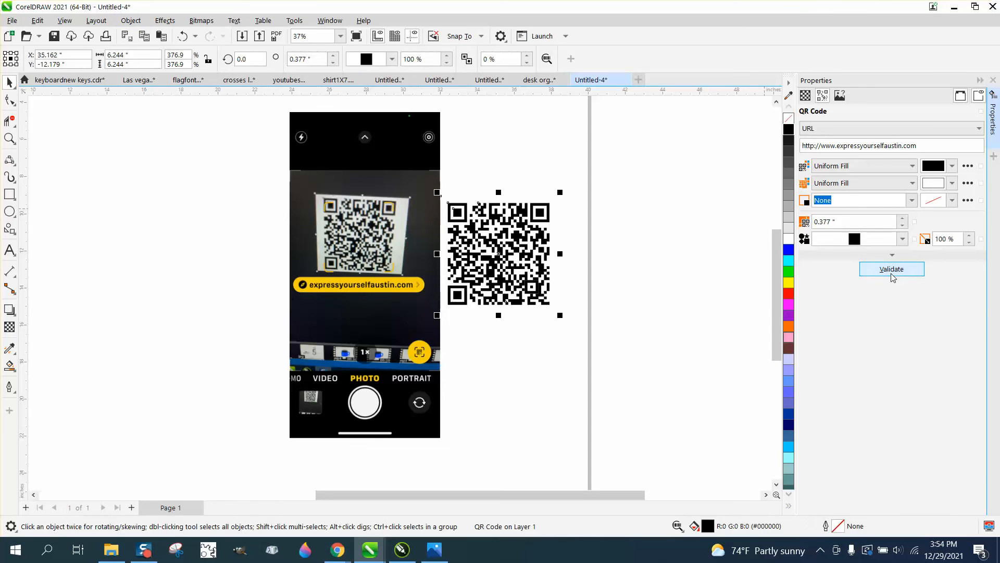
pyautogui.moveTo(892, 269)
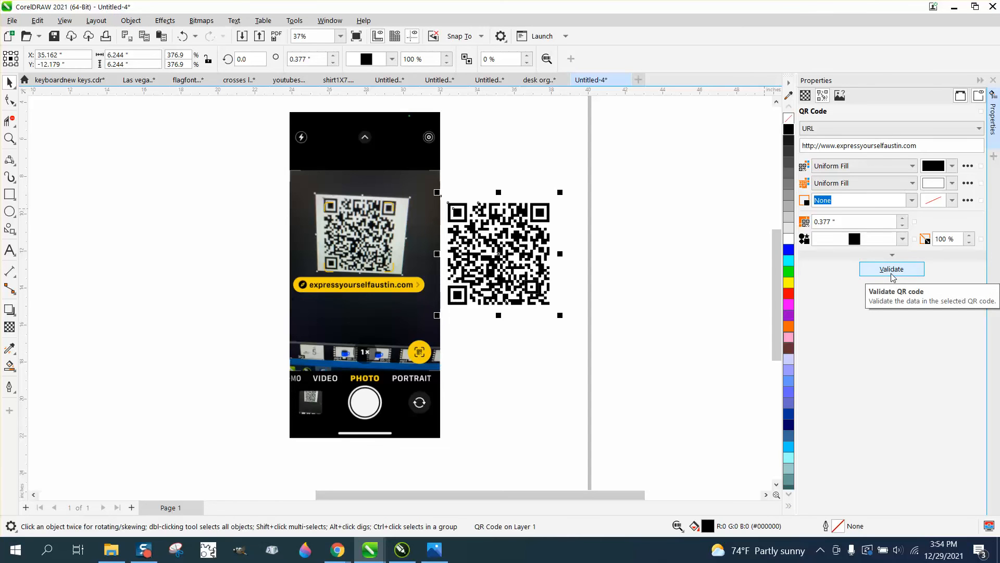
pyautogui.click(891, 269)
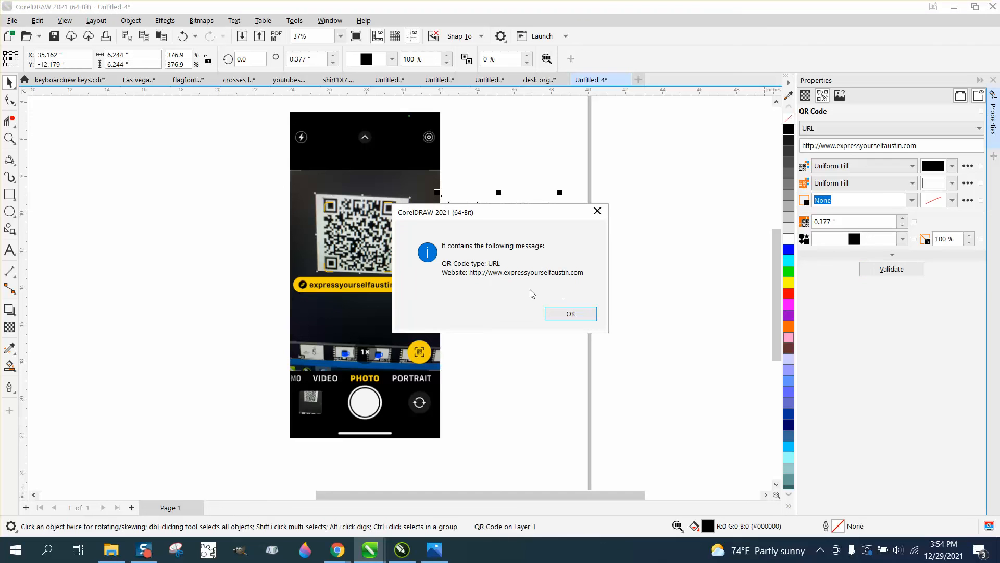
pyautogui.moveTo(454, 274)
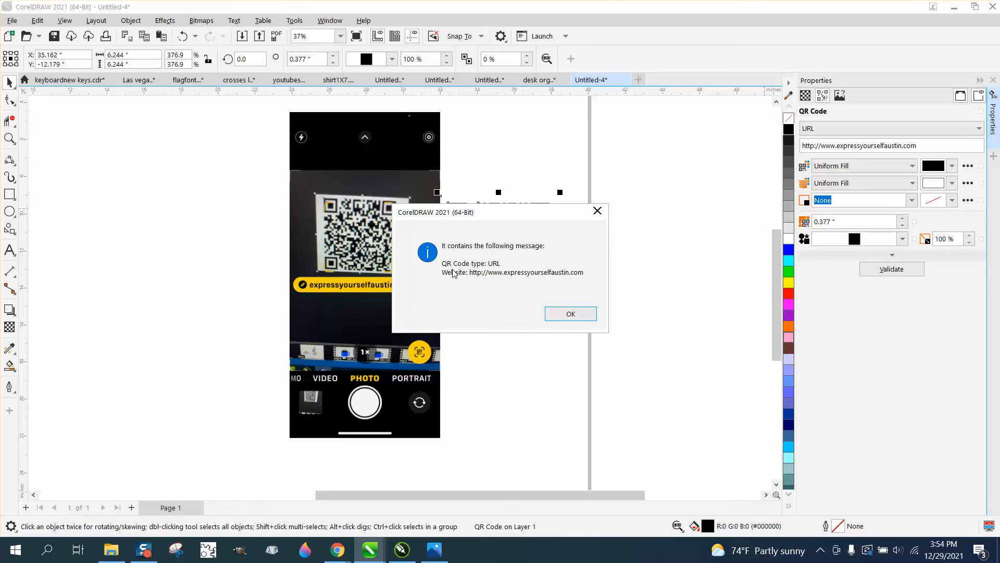
pyautogui.moveTo(494, 279)
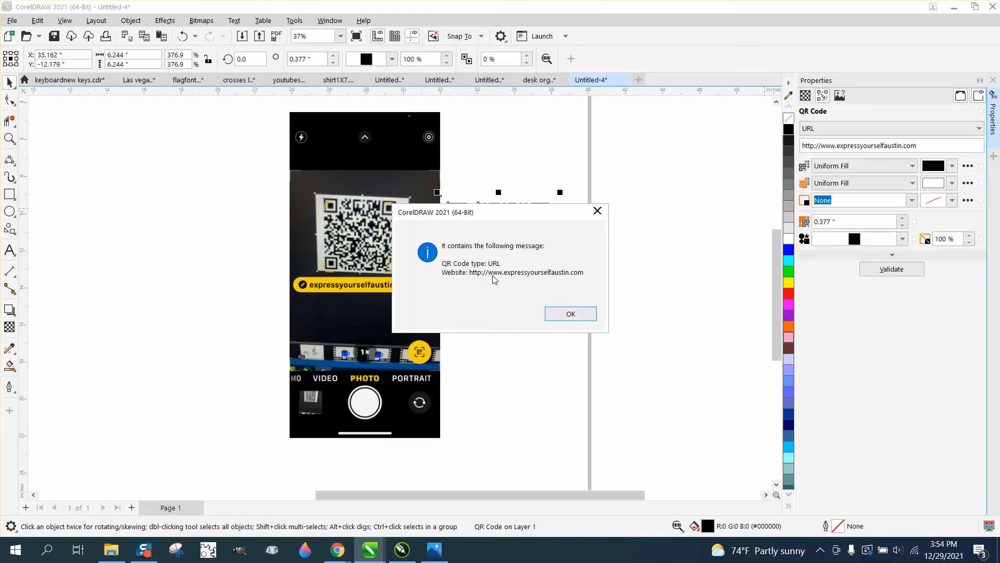
pyautogui.click(570, 313)
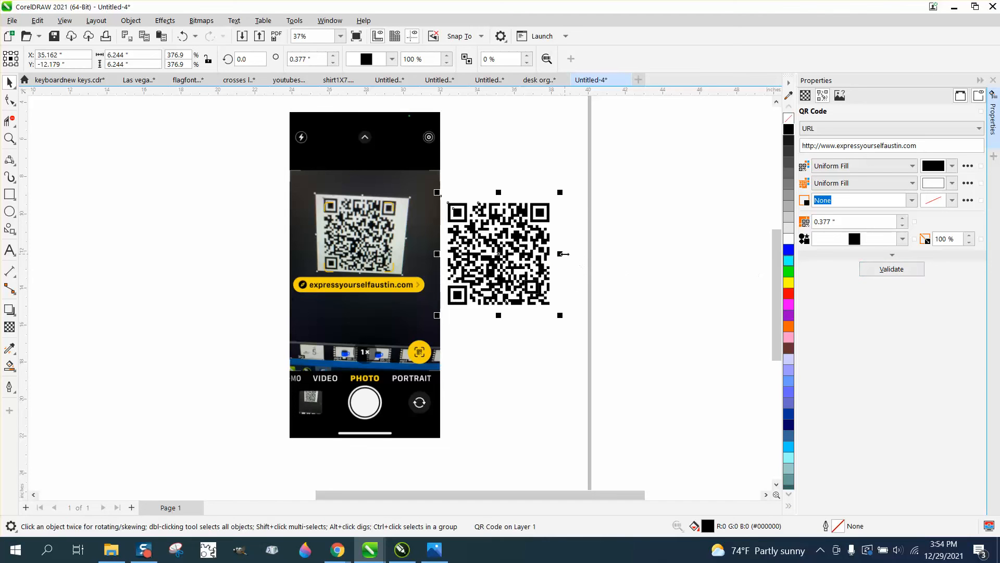
pyautogui.moveTo(11, 139)
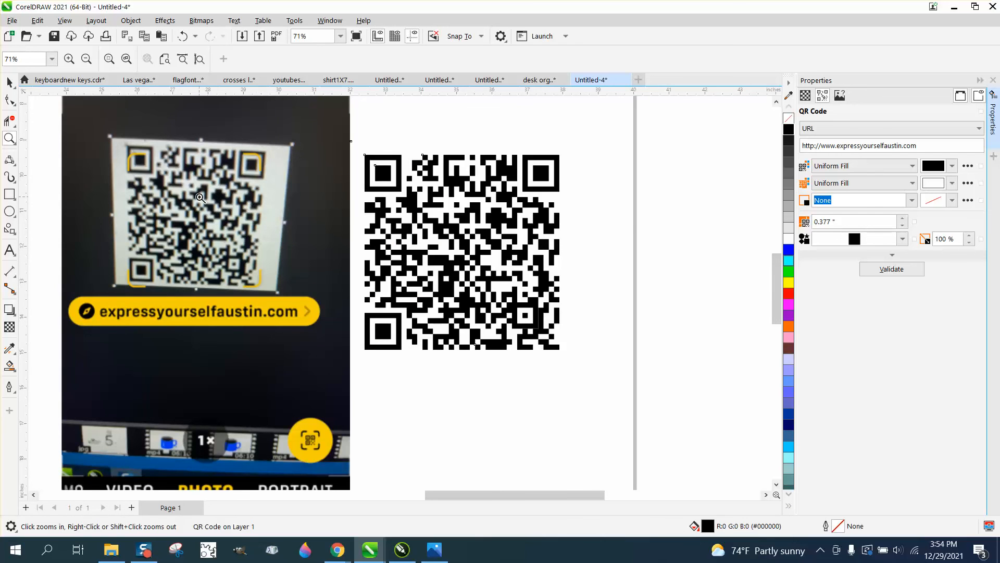
pyautogui.moveTo(118, 314)
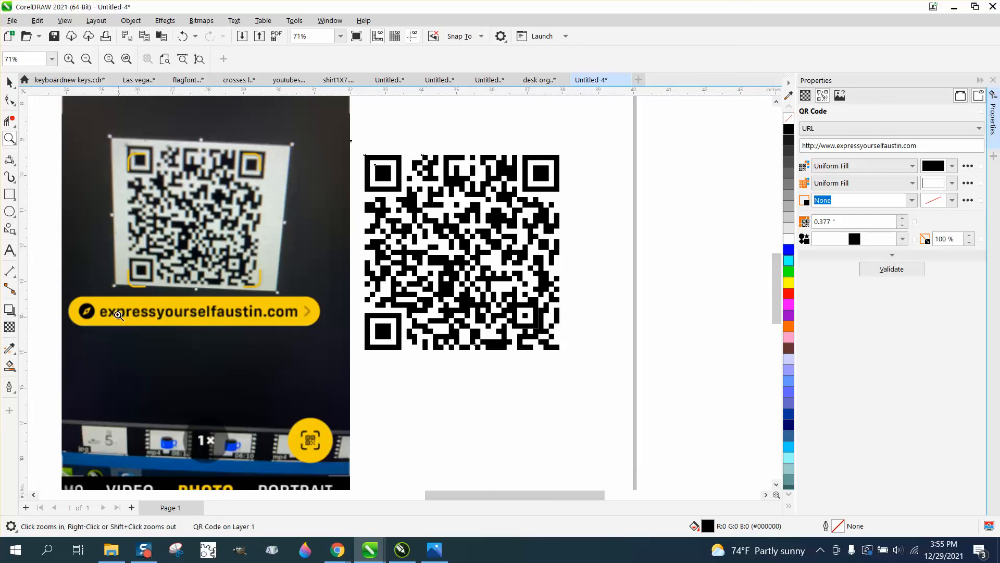
pyautogui.moveTo(232, 316)
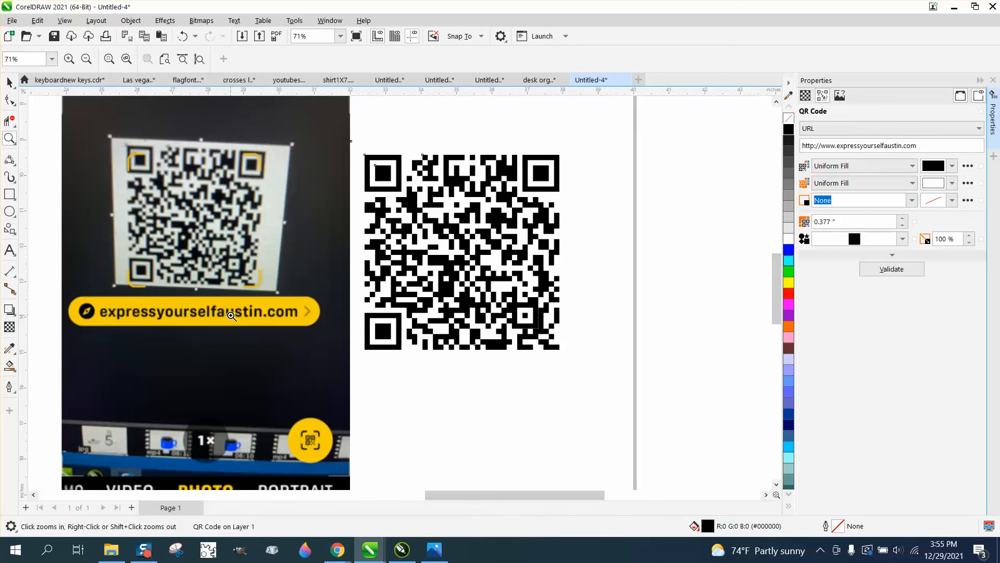
pyautogui.moveTo(553, 276)
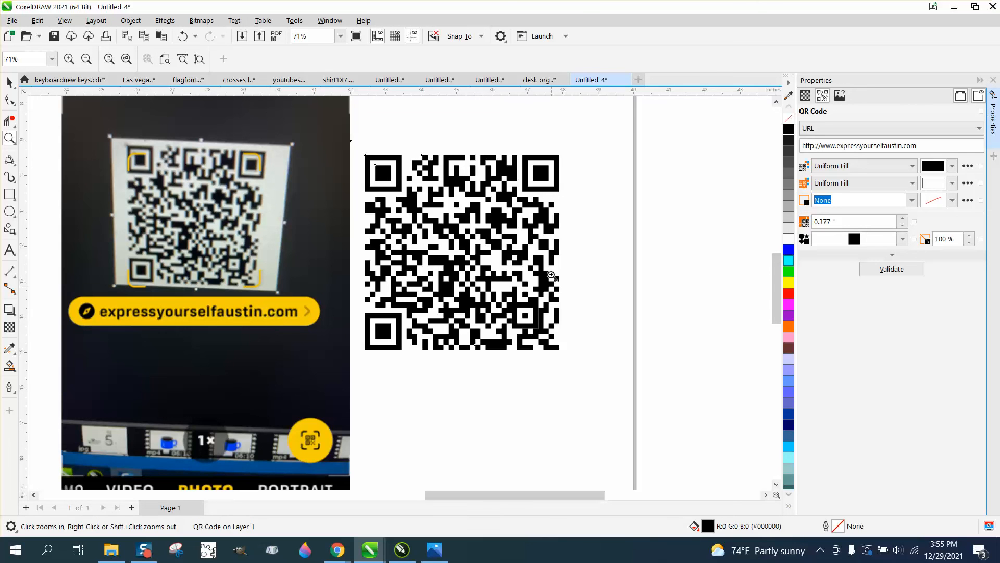
pyautogui.moveTo(484, 246)
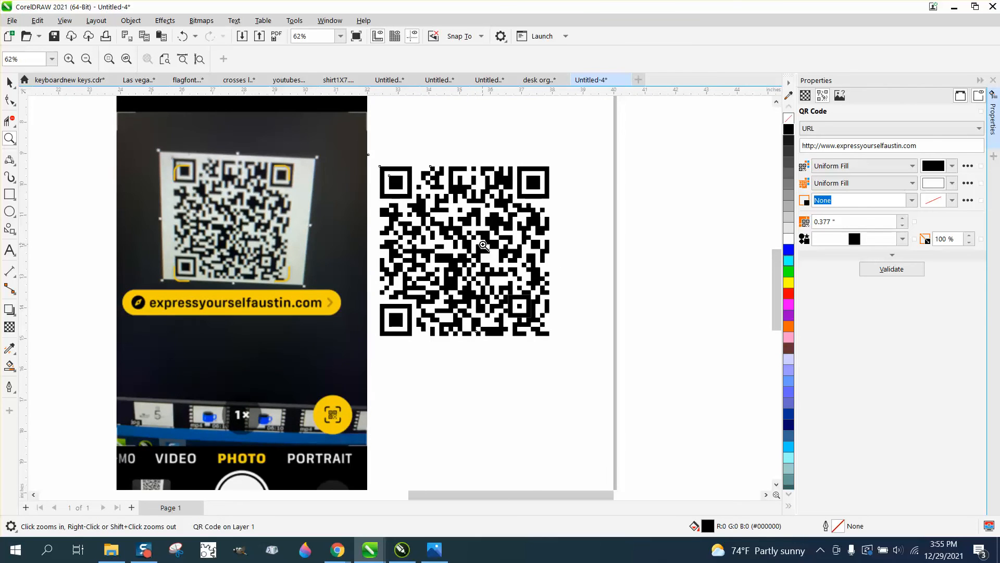
pyautogui.click(86, 59)
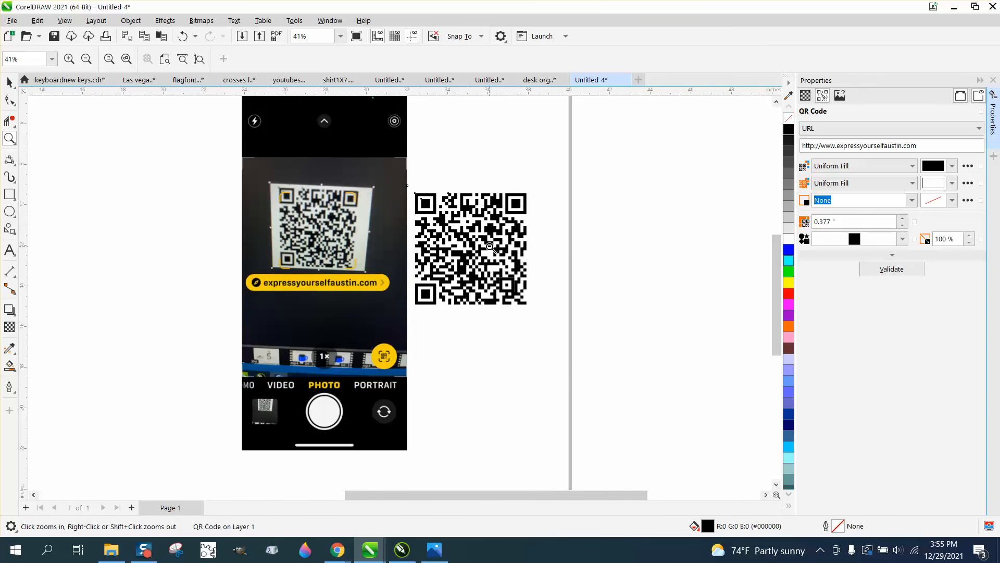